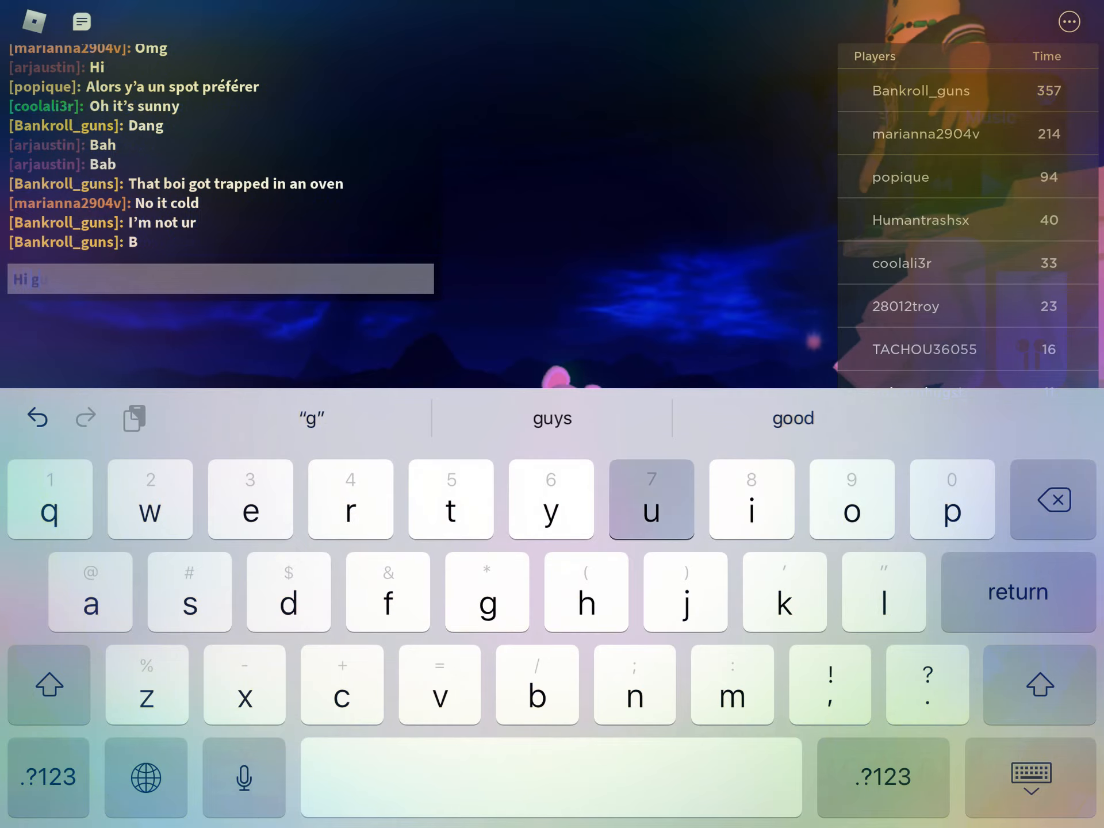
- Send 'Hi guys', then type and send 'Today I'm playing vibe peace' in chat
key("return")
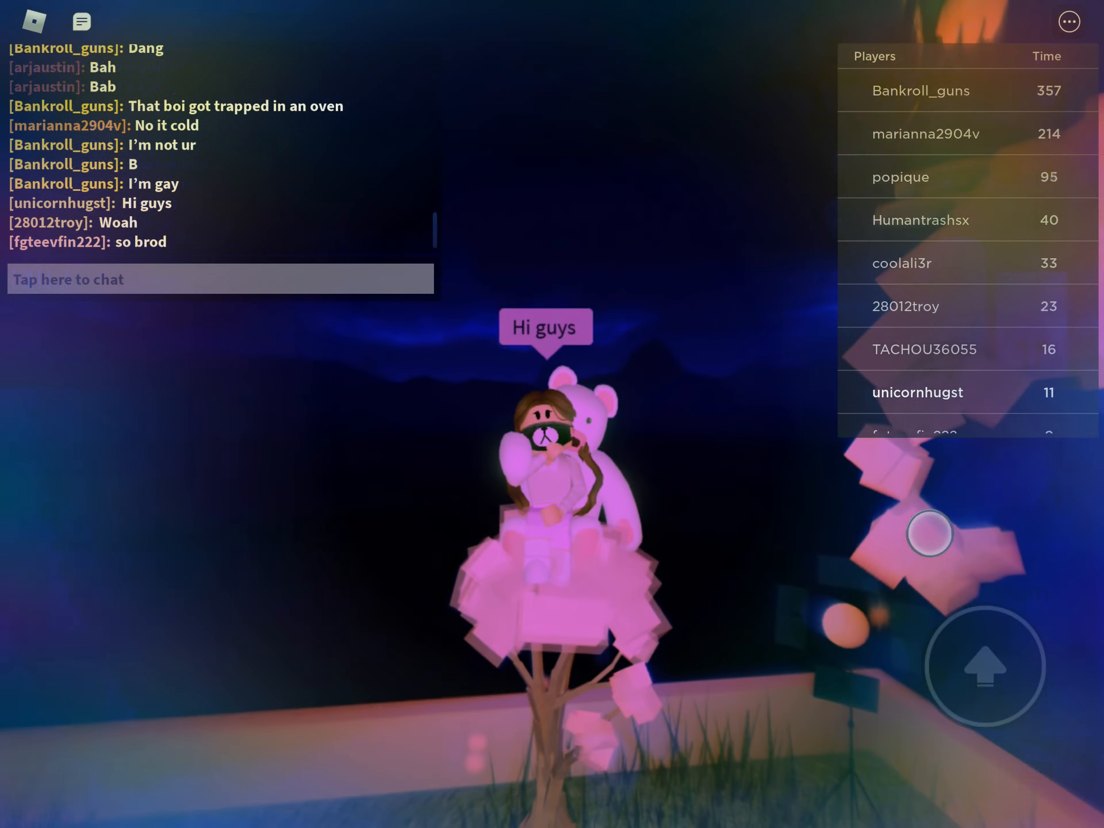
left_click(220, 279)
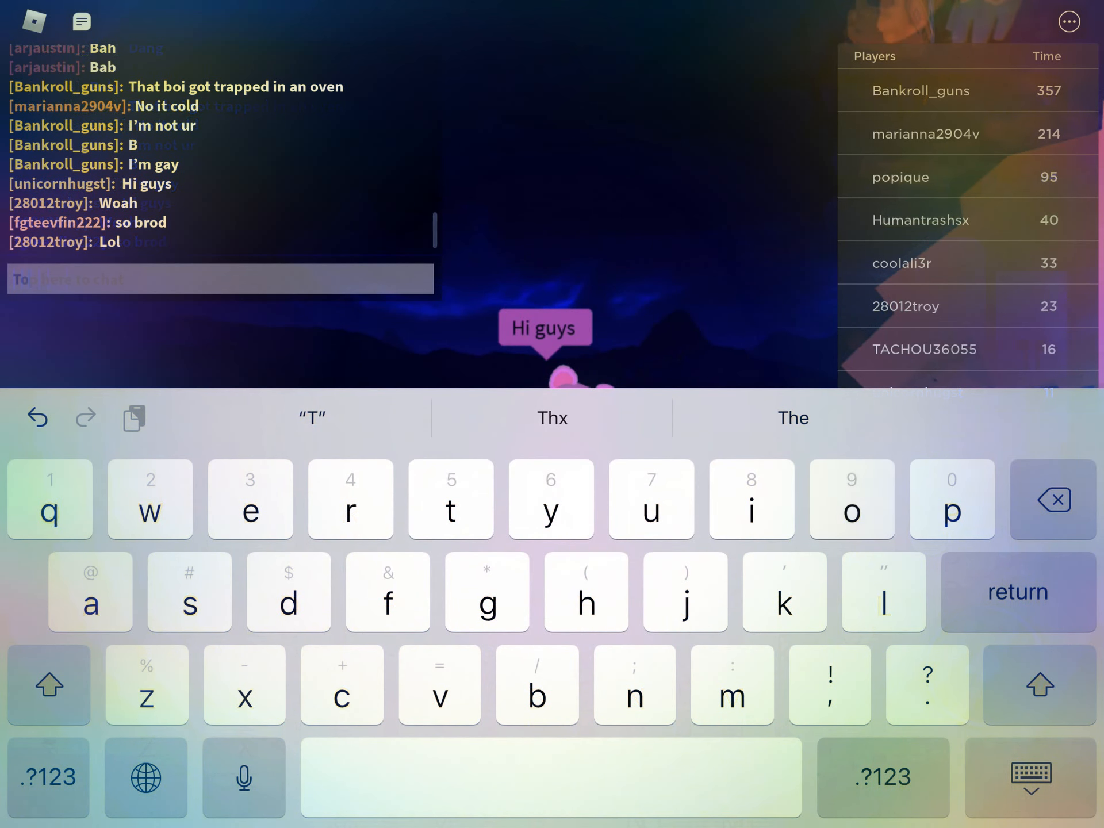
type("Toda")
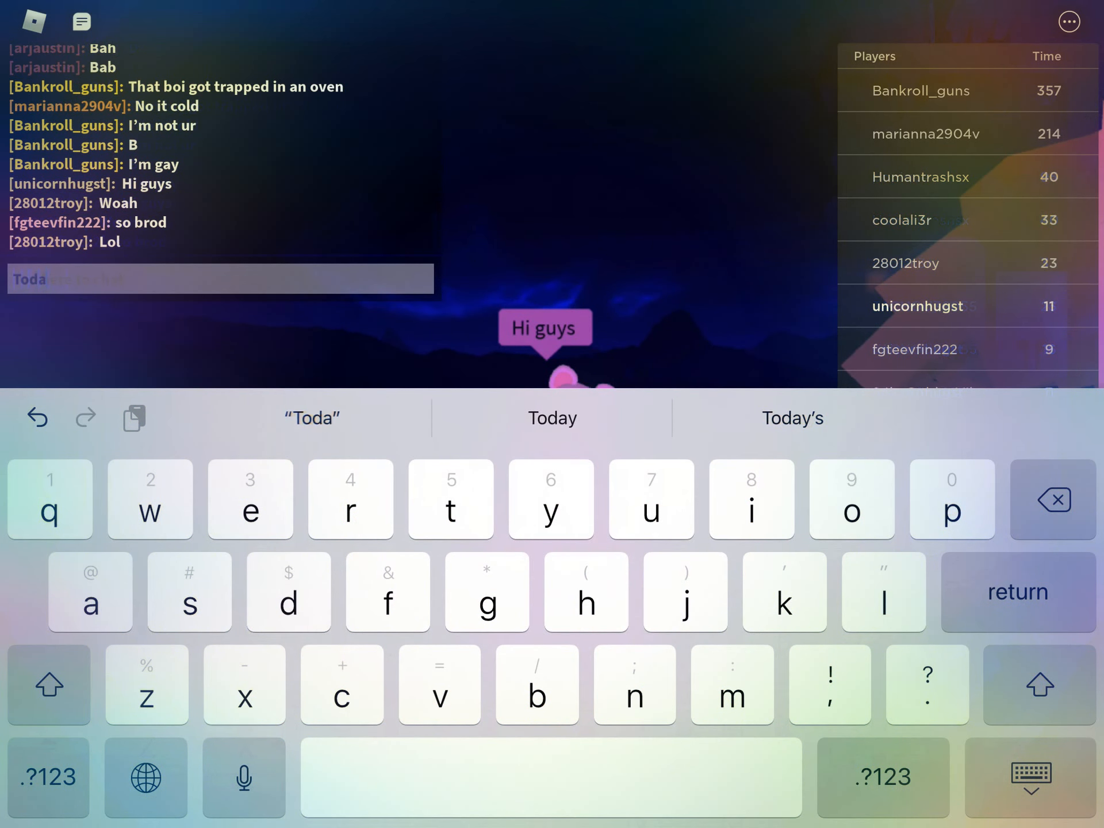
left_click(552, 418)
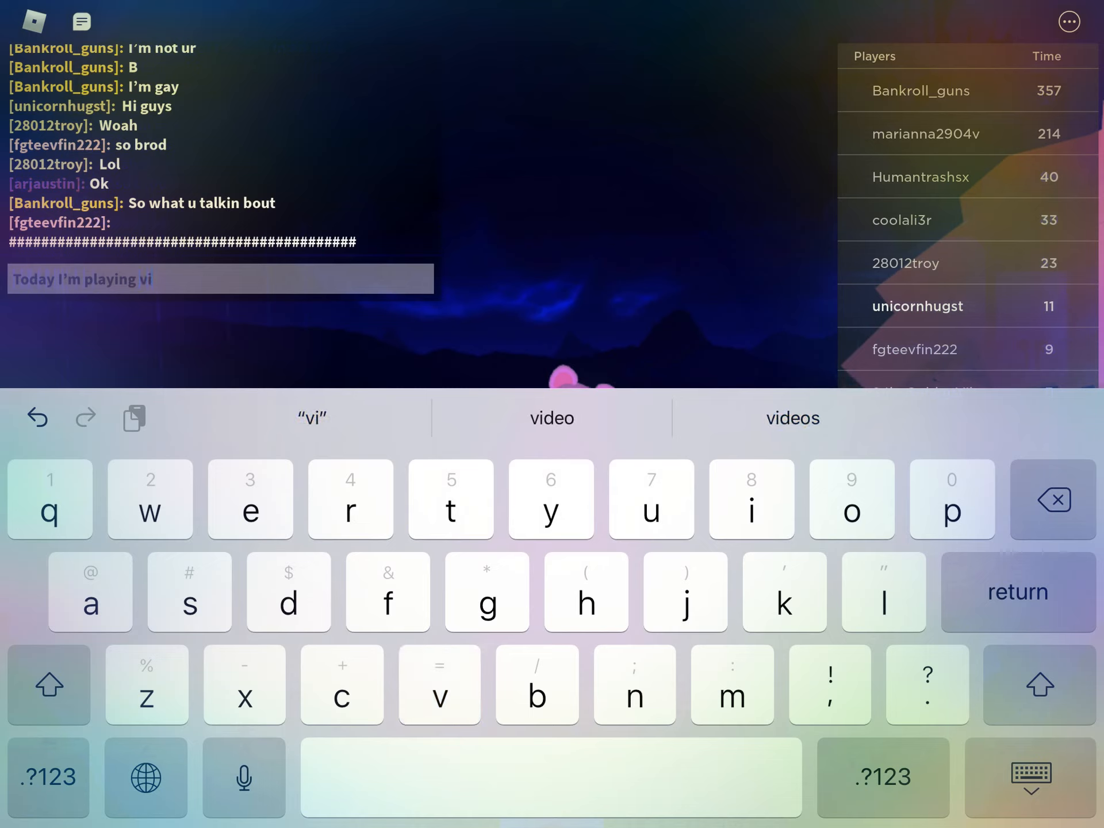
left_click(350, 499)
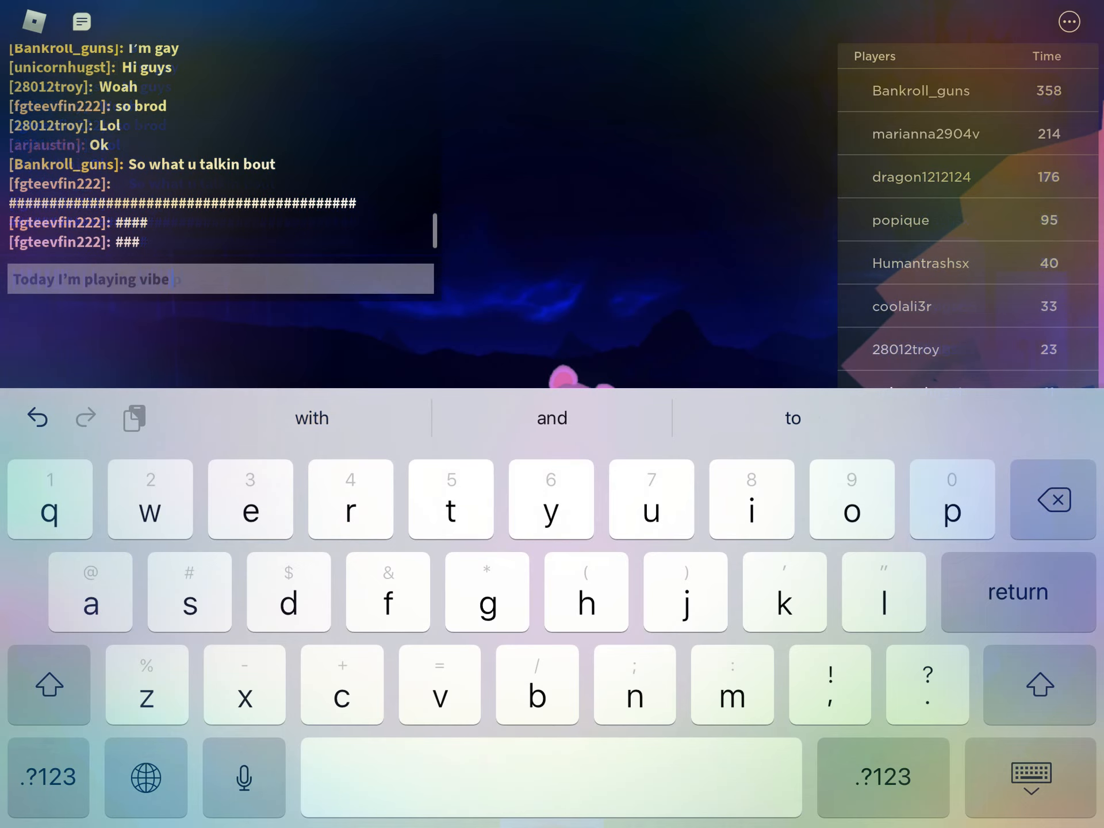
type("e")
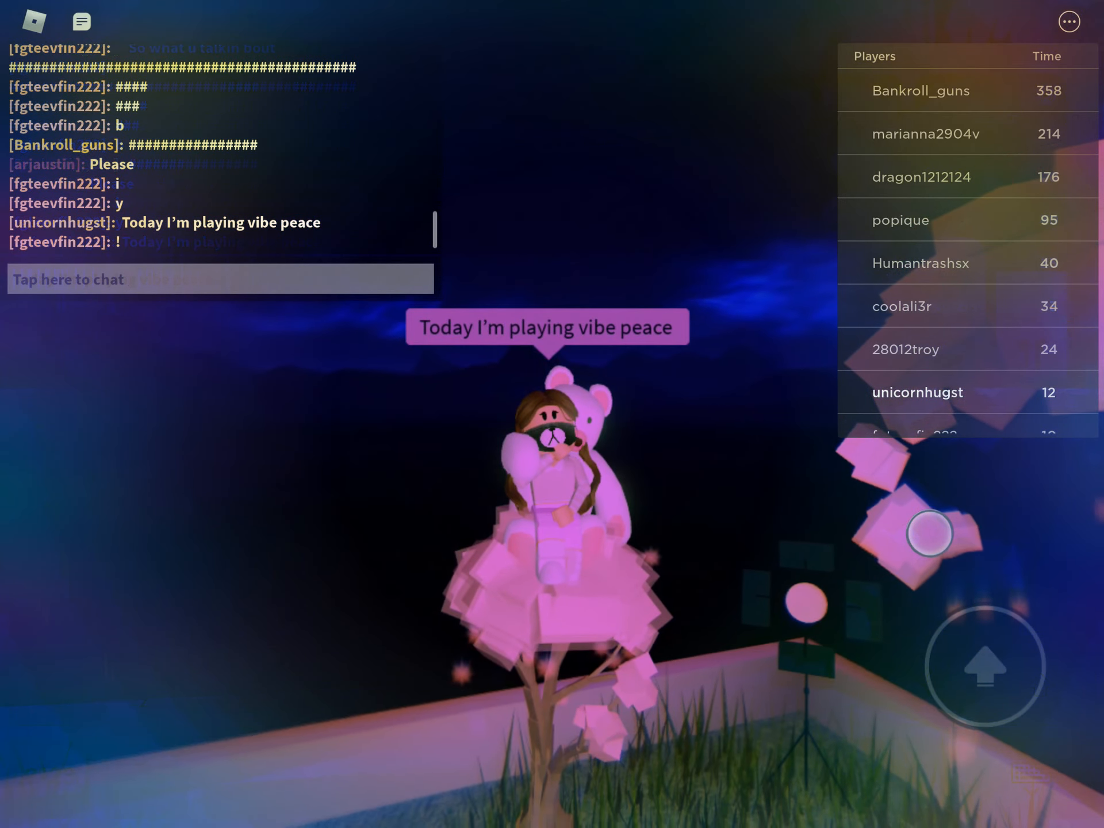
- Tap the 'Tap here to chat' bar to bring up the on-screen keyboard
left_click(218, 279)
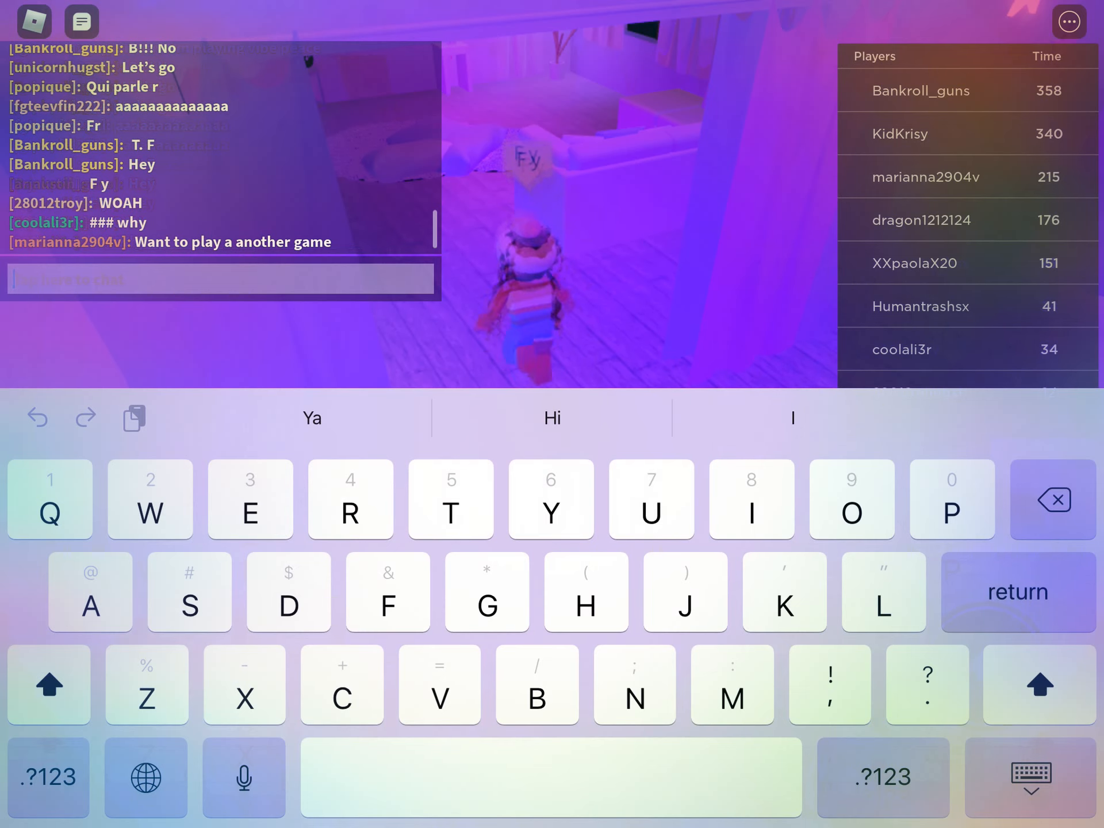
- Type 'It's vibe place' into the chat bar with the on-screen keyboard
type("Its")
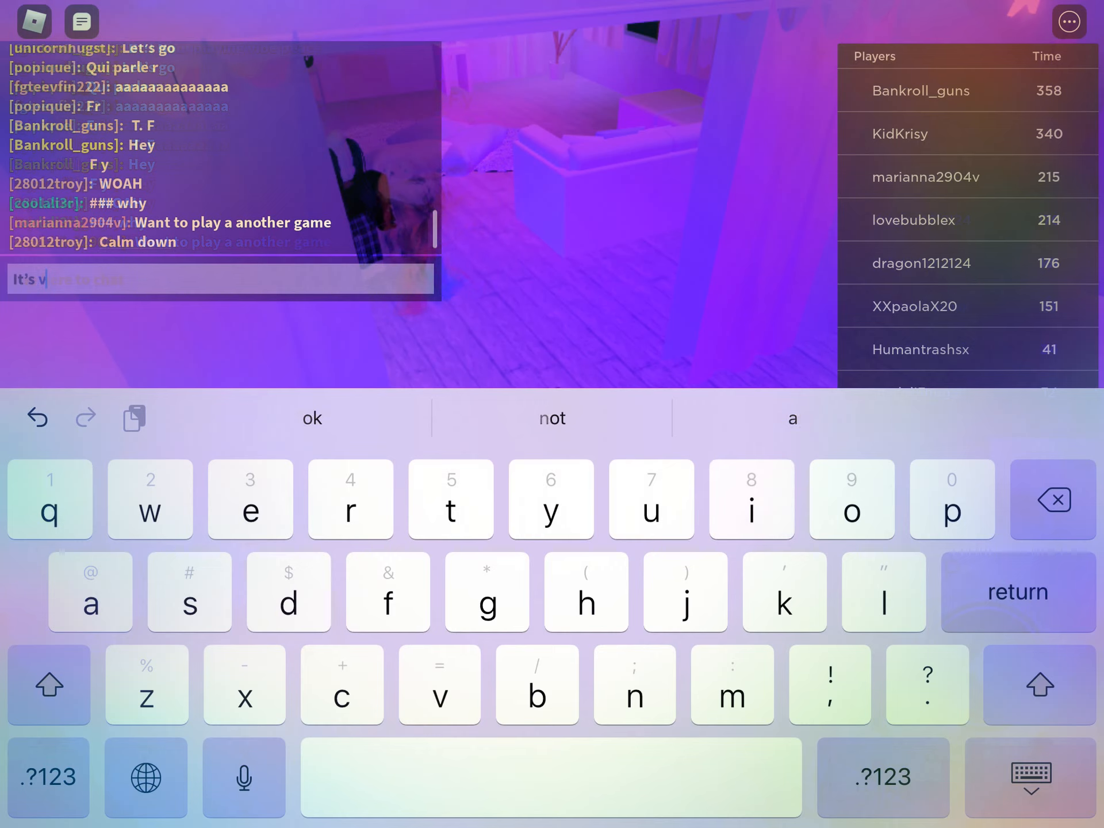
type("be p")
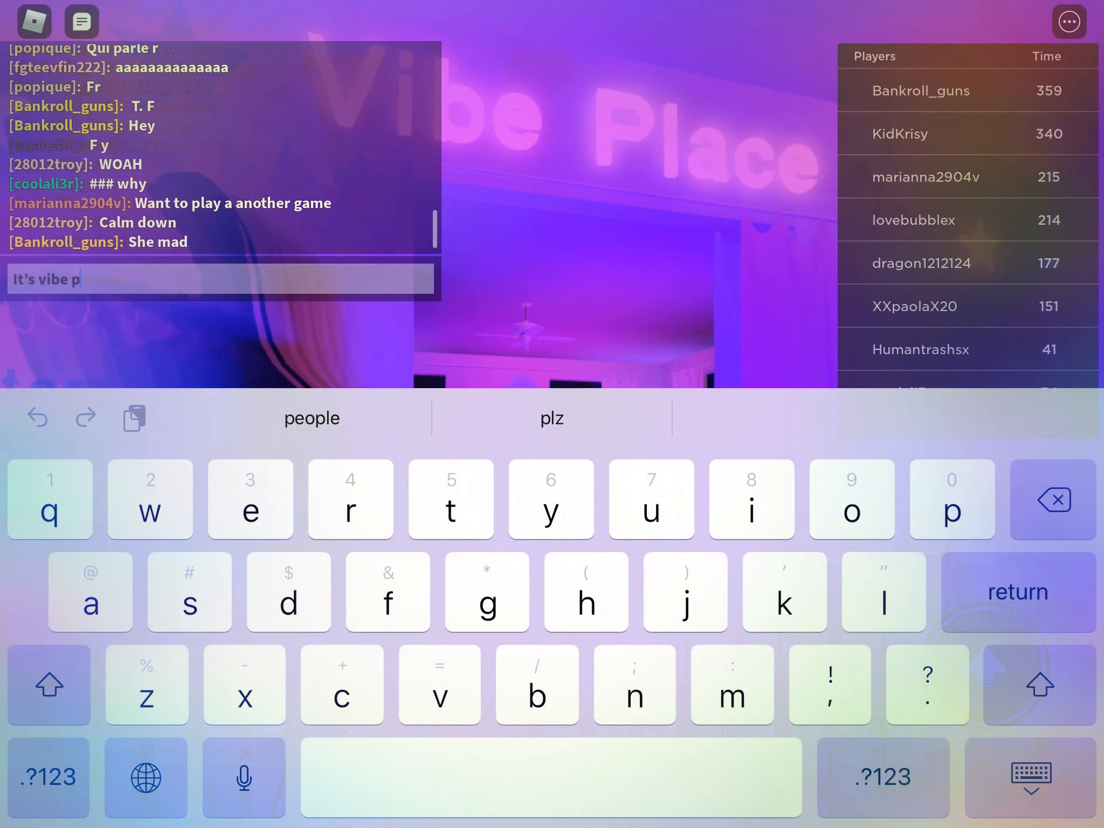
type("lace")
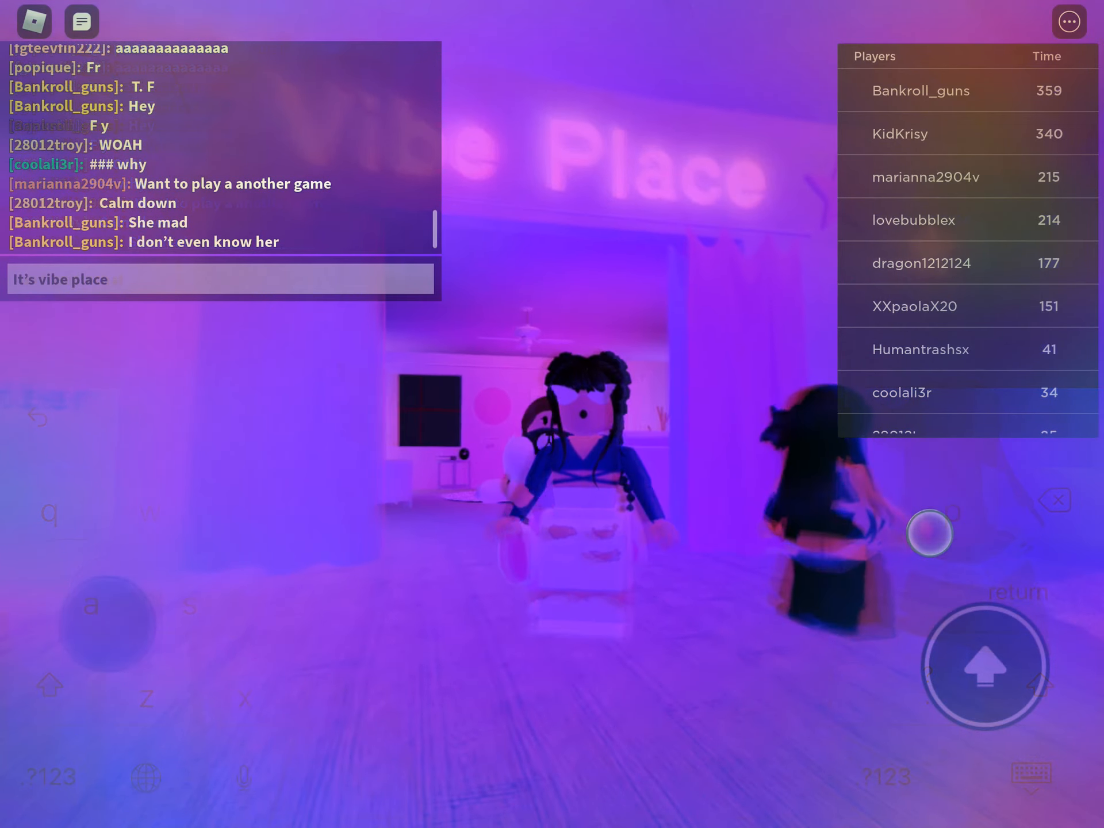
- Type the goodbye message 'Ok bye guys L u' into the chat bar
left_click(211, 279)
type("Ok bye guys L")
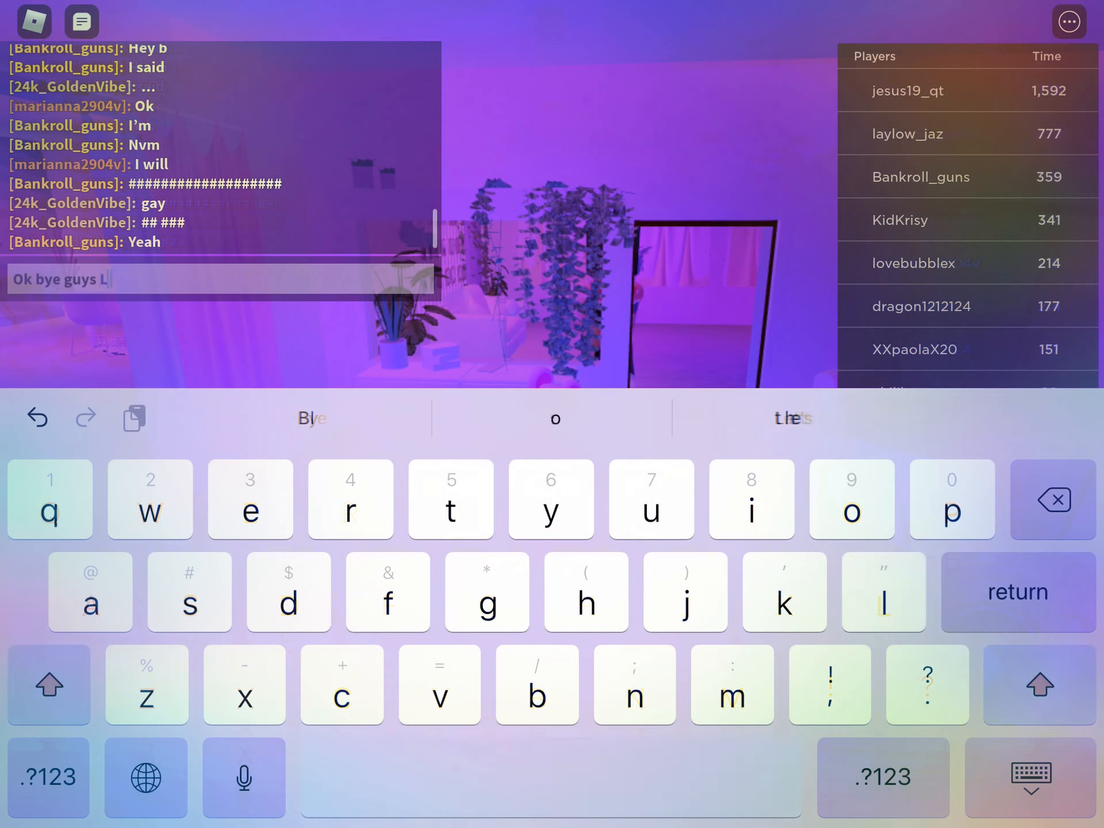
type("u")
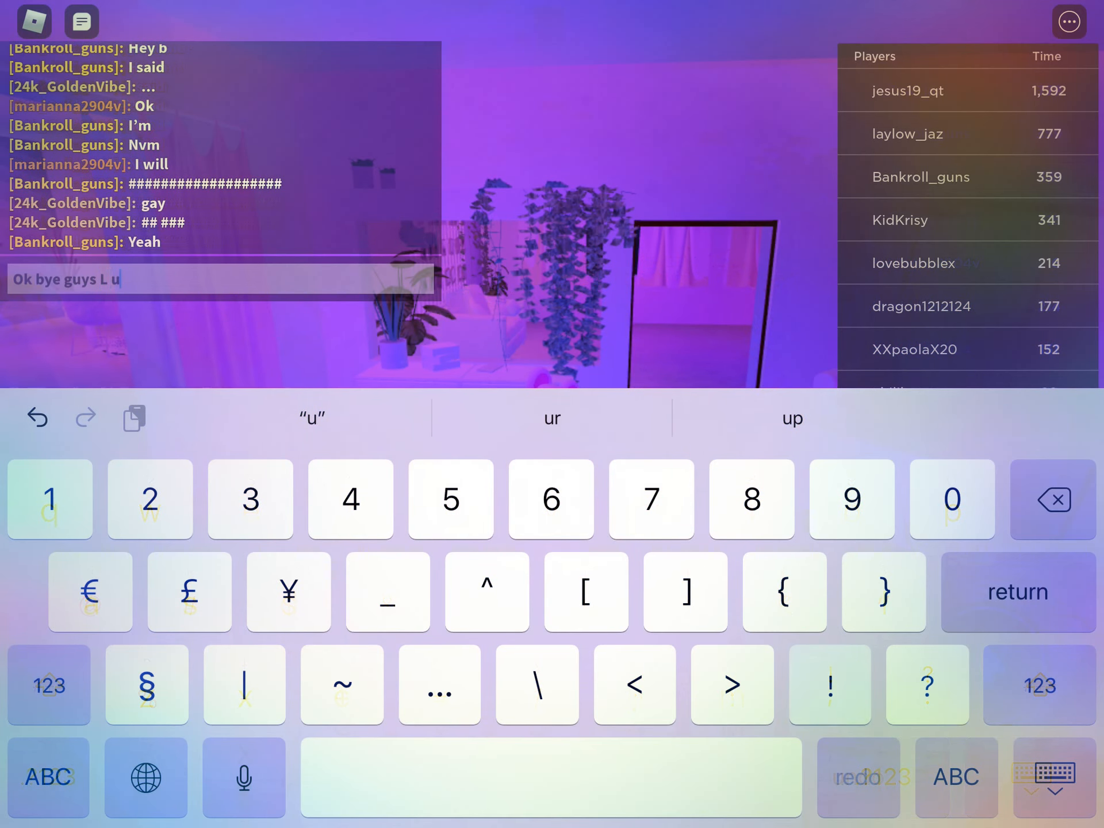